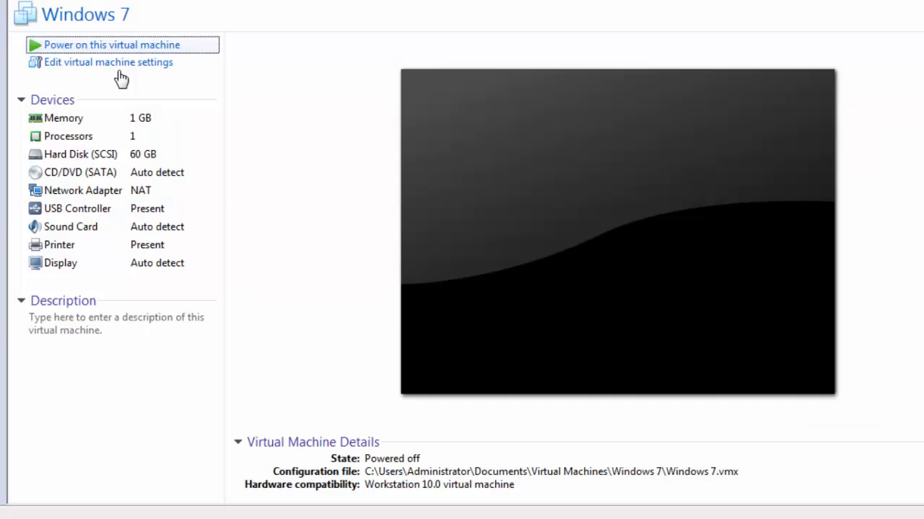
Step: Power on the Windows 7 virtual machine to reach the Windows Error Recovery screen
{"action": "left_click", "coordinate": [110, 45]}
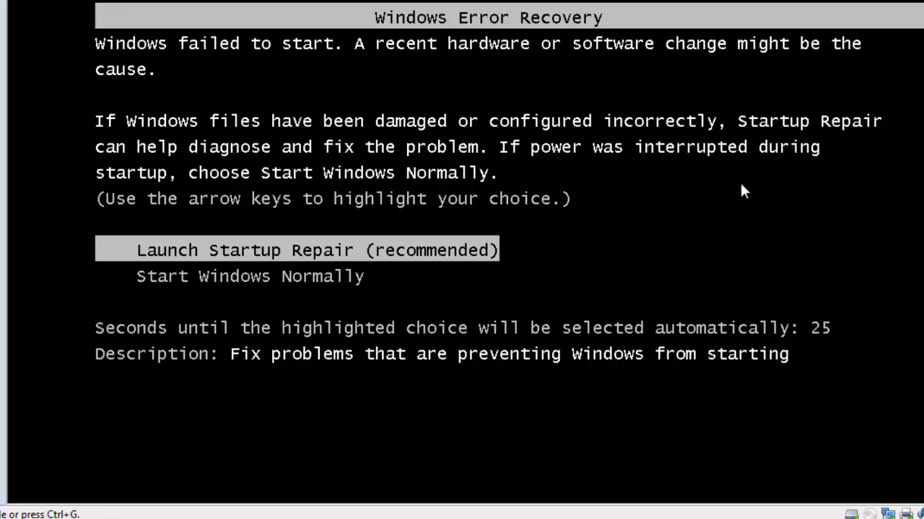
{"action": "mouse_move", "coordinate": [320, 205]}
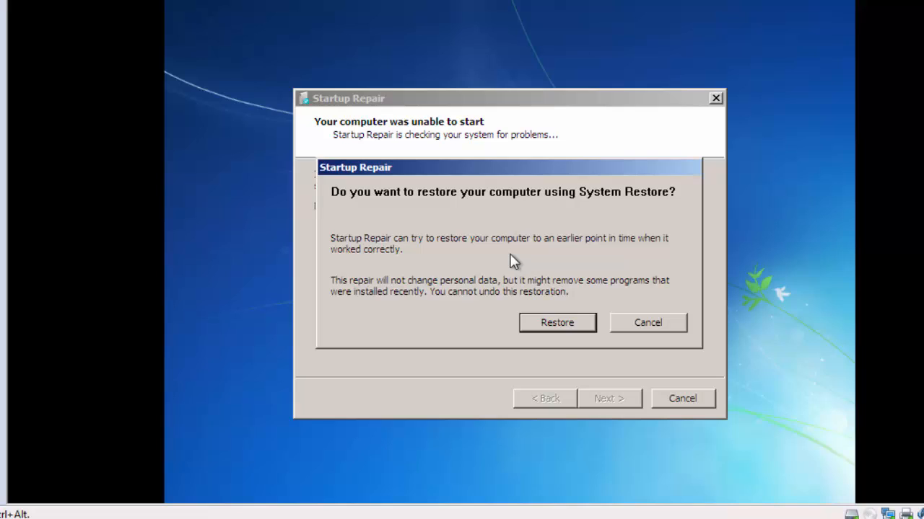
{"action": "mouse_move", "coordinate": [377, 216]}
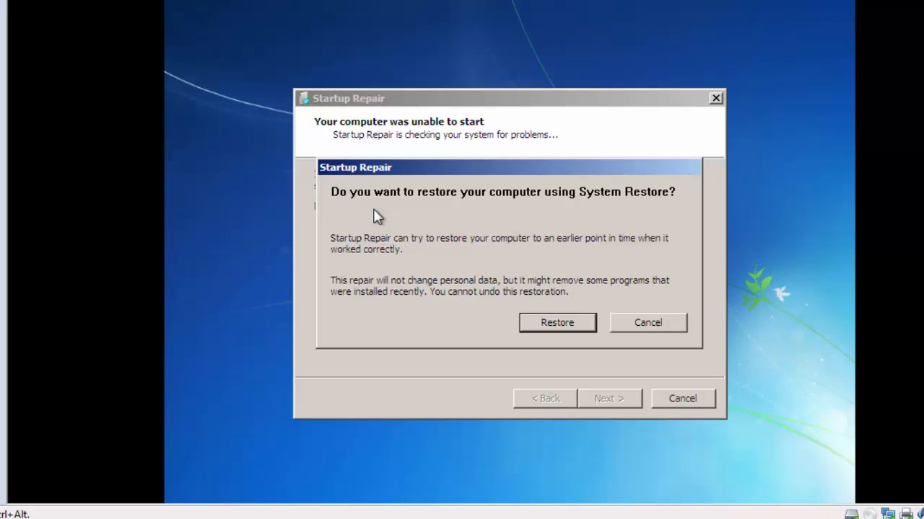
{"action": "mouse_move", "coordinate": [685, 329]}
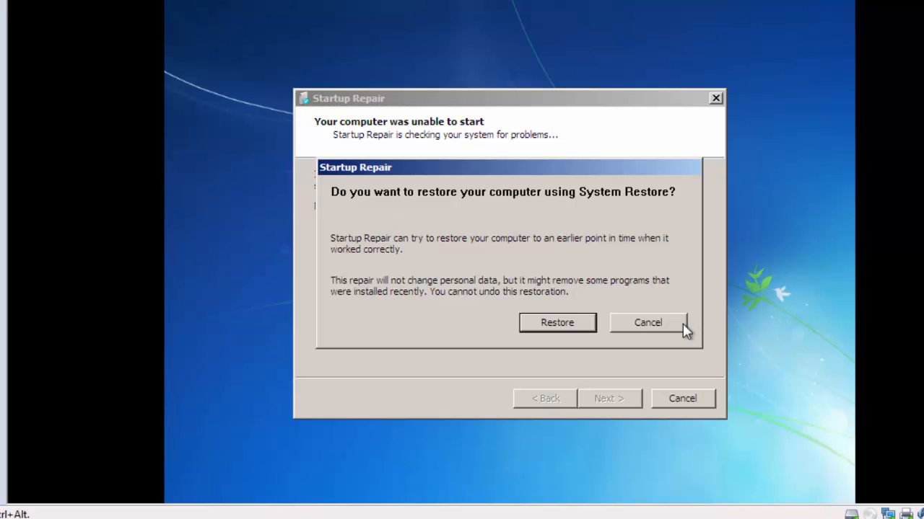
Step: Cancel the System Restore offer so Startup Repair finishes on its own
{"action": "left_click", "coordinate": [647, 323]}
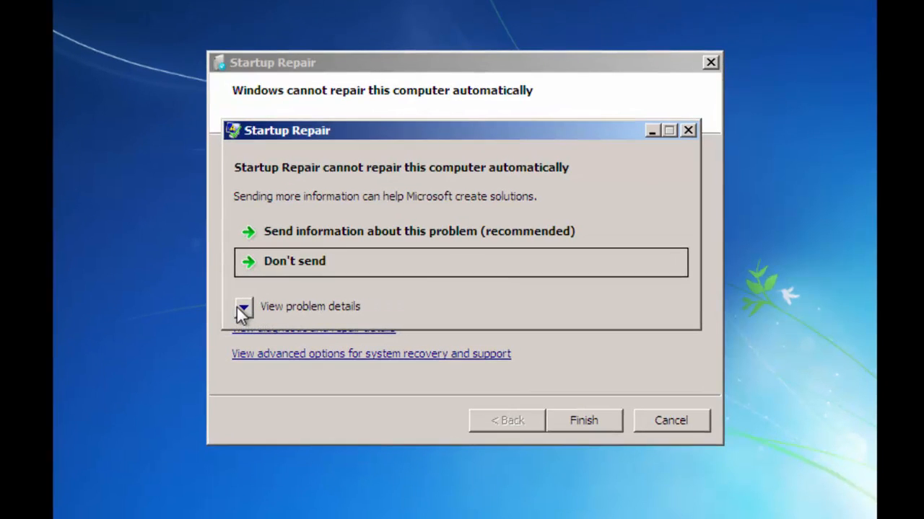
{"action": "mouse_move", "coordinate": [253, 314]}
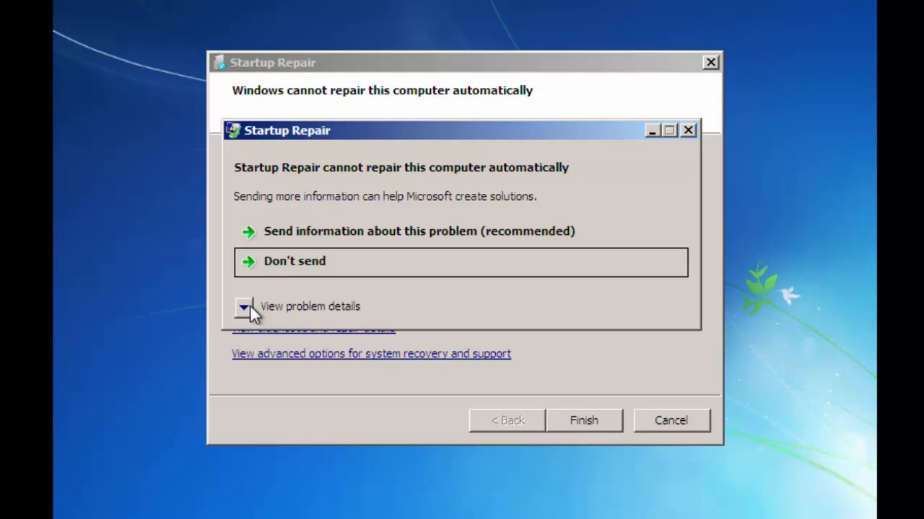
Step: Expand the problem details and open erofflps.txt from the X:\windows\system32\en-US link
{"action": "left_click", "coordinate": [244, 306]}
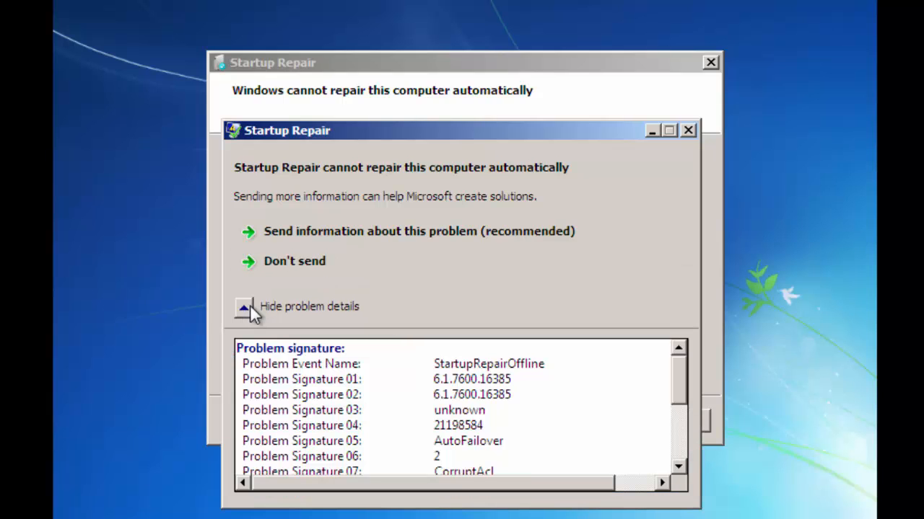
{"action": "mouse_move", "coordinate": [629, 389]}
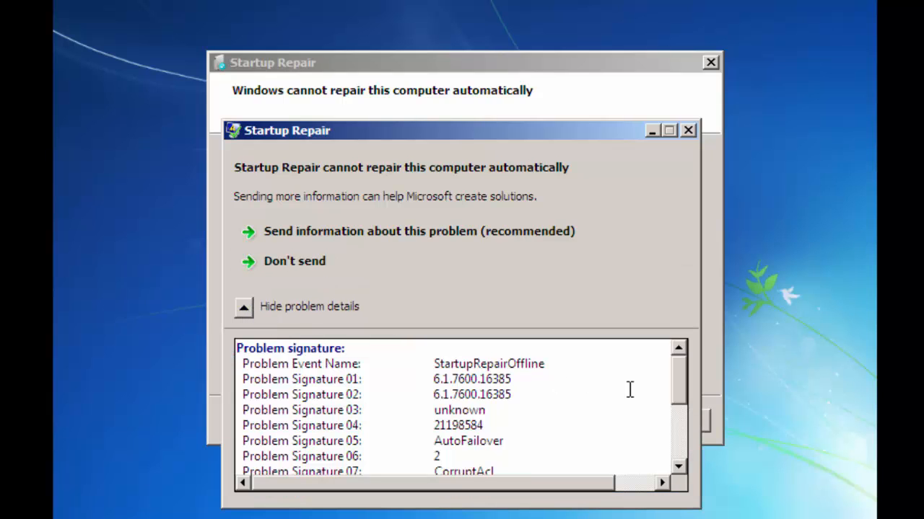
{"action": "scroll", "scroll_direction": "down", "scroll_amount": 3}
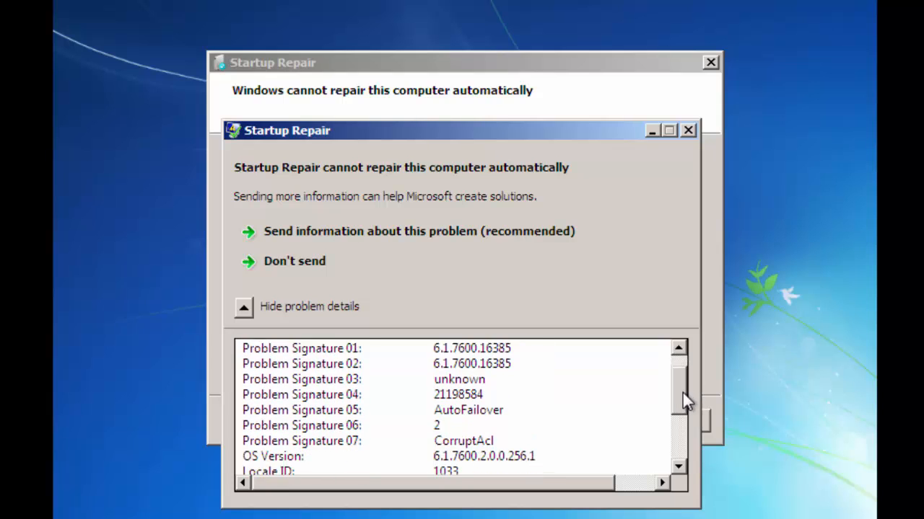
{"action": "scroll", "scroll_direction": "down", "scroll_amount": 3}
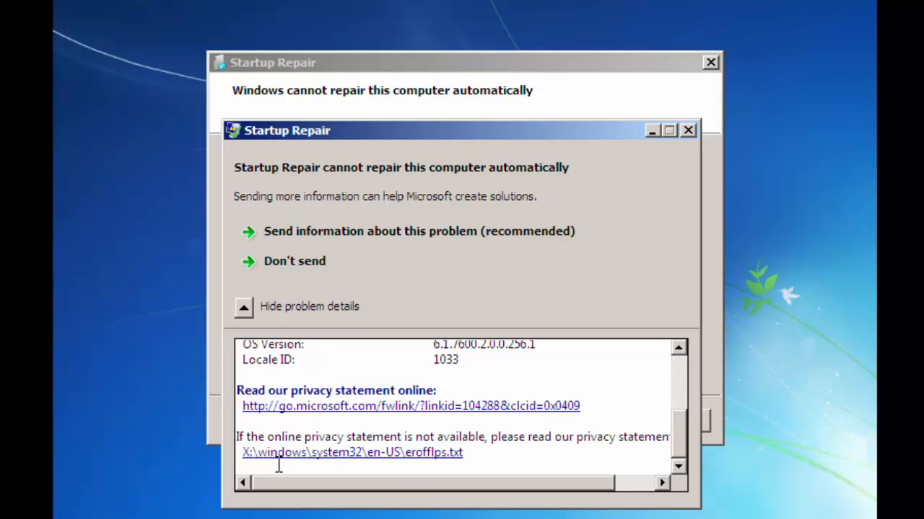
{"action": "mouse_move", "coordinate": [311, 465]}
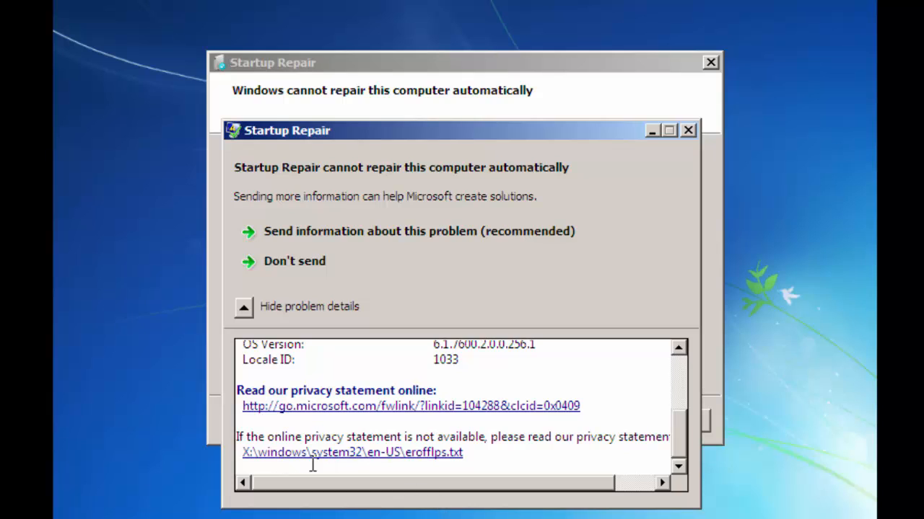
{"action": "mouse_move", "coordinate": [339, 461]}
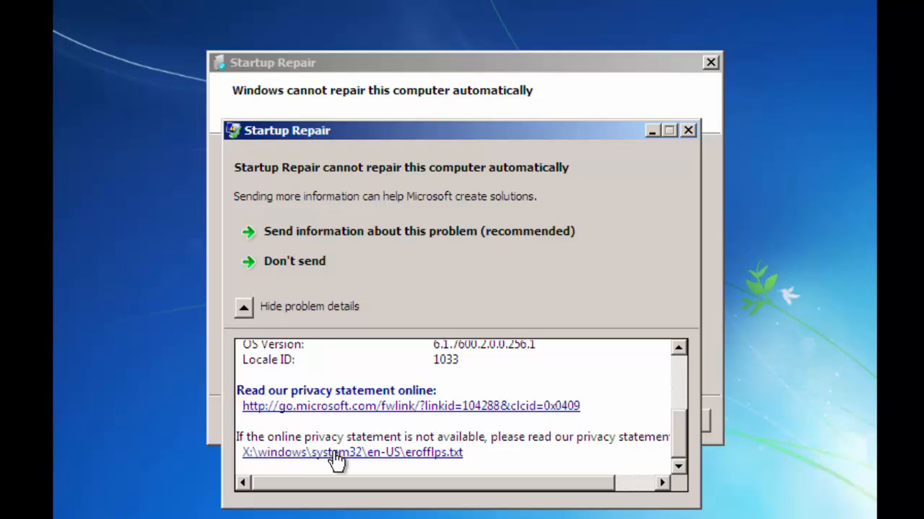
{"action": "left_click", "coordinate": [352, 453]}
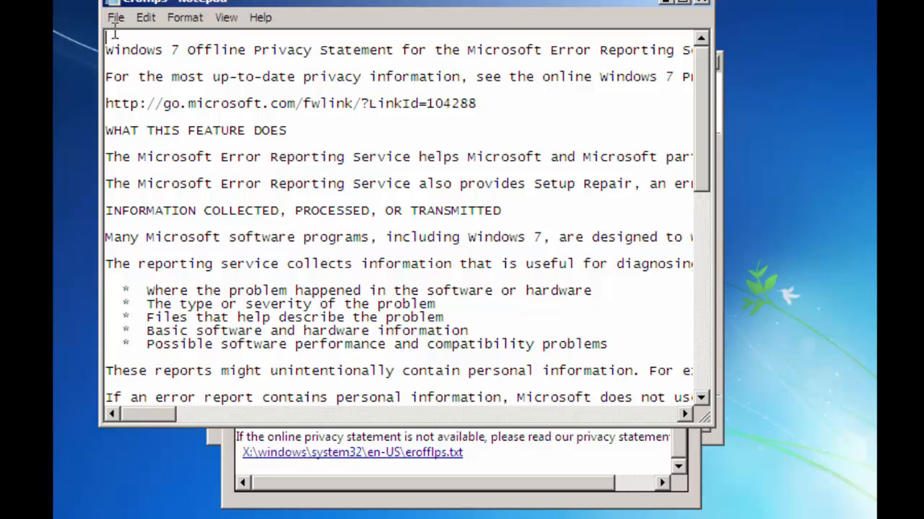
Step: Browse Notepad's Open dialog to C:\Windows\System32
{"action": "left_click", "coordinate": [115, 18]}
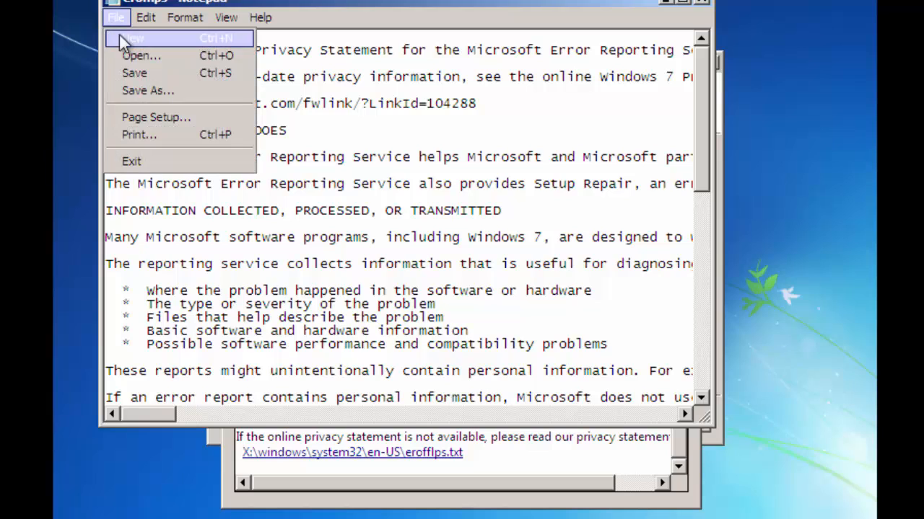
{"action": "left_click", "coordinate": [142, 55]}
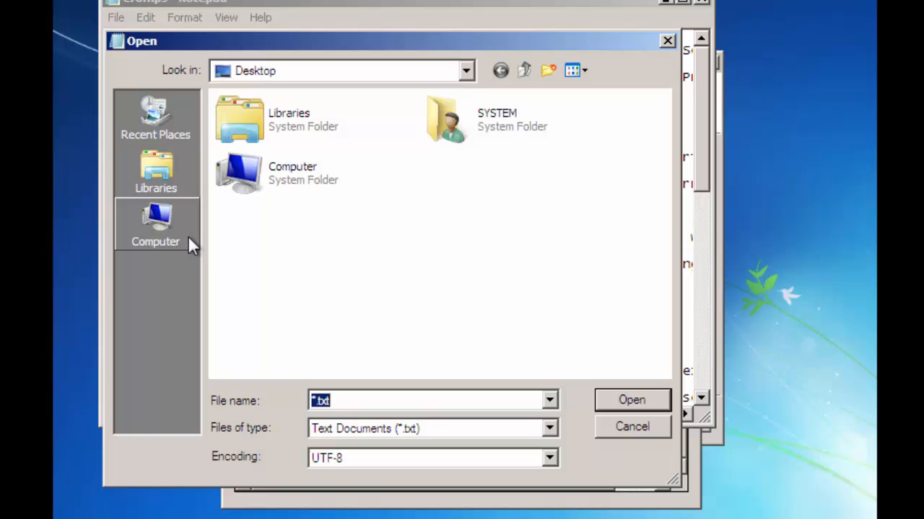
{"action": "left_click", "coordinate": [156, 223]}
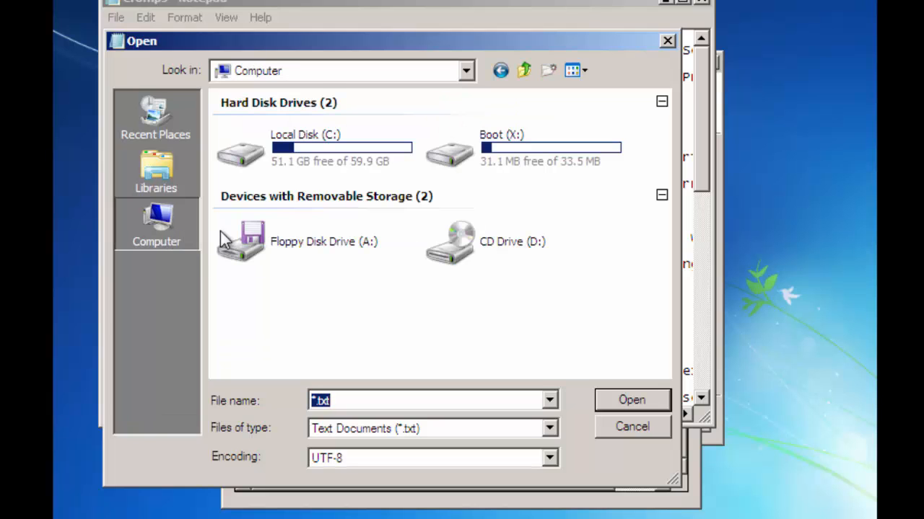
{"action": "mouse_move", "coordinate": [338, 152]}
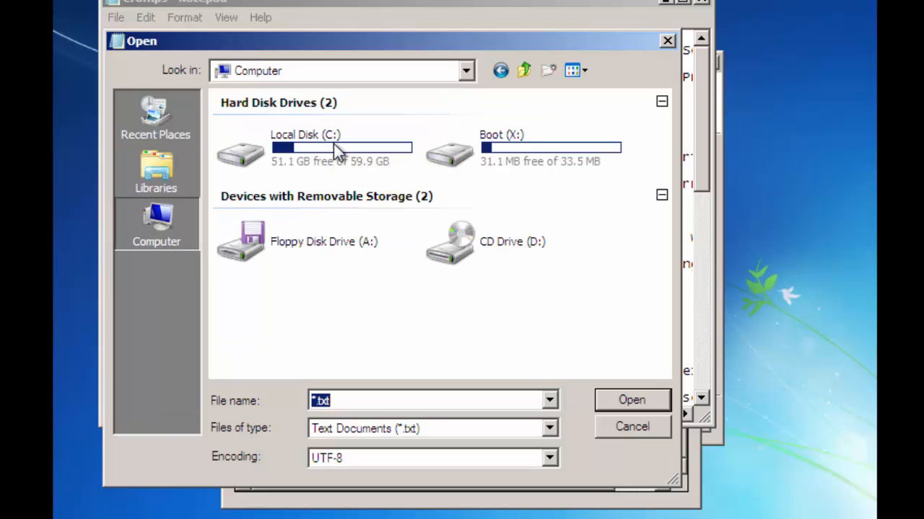
{"action": "double_click", "coordinate": [325, 147]}
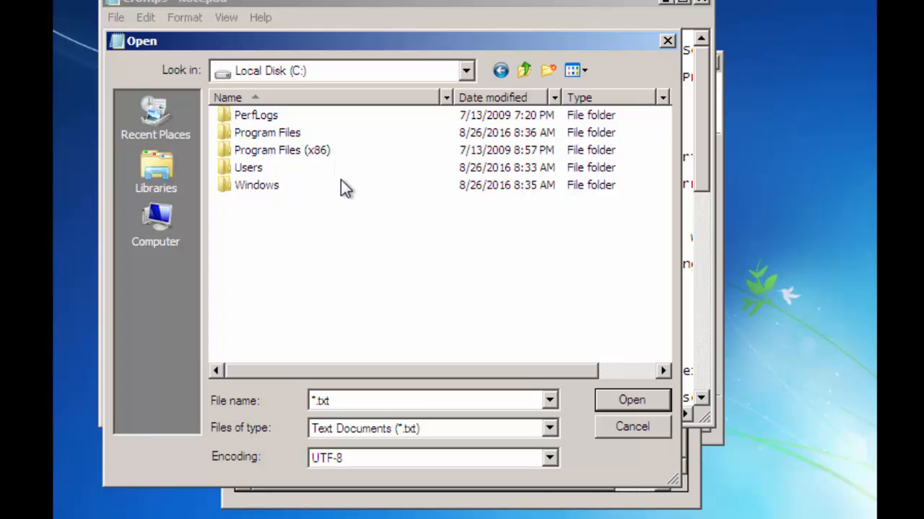
{"action": "mouse_move", "coordinate": [257, 185]}
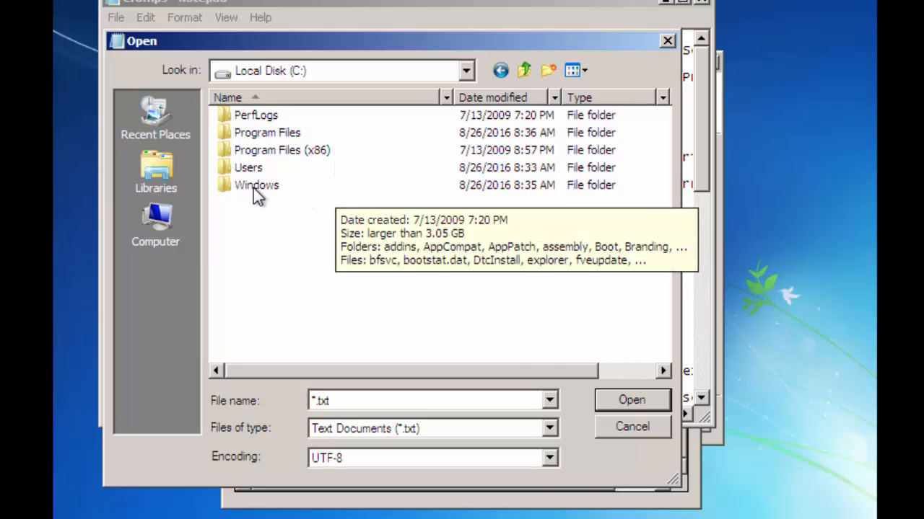
{"action": "double_click", "coordinate": [256, 185]}
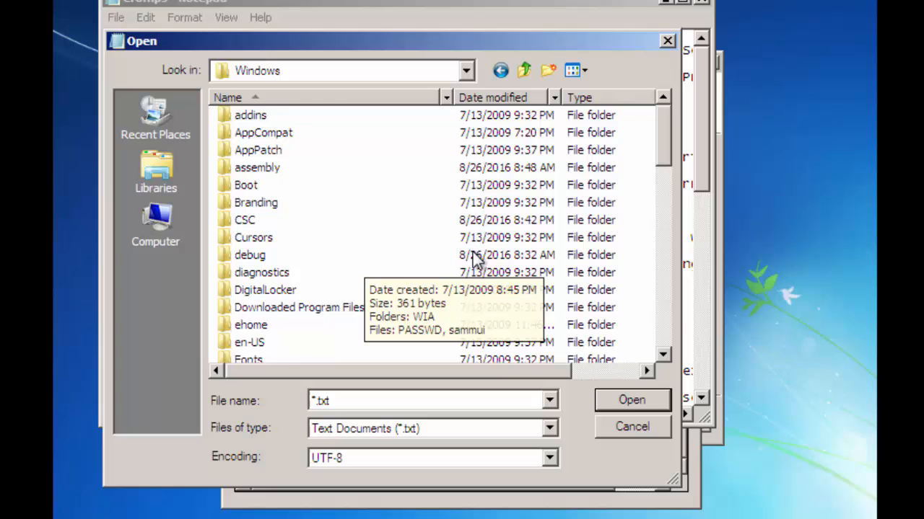
{"action": "scroll", "scroll_direction": "down", "scroll_amount": 3}
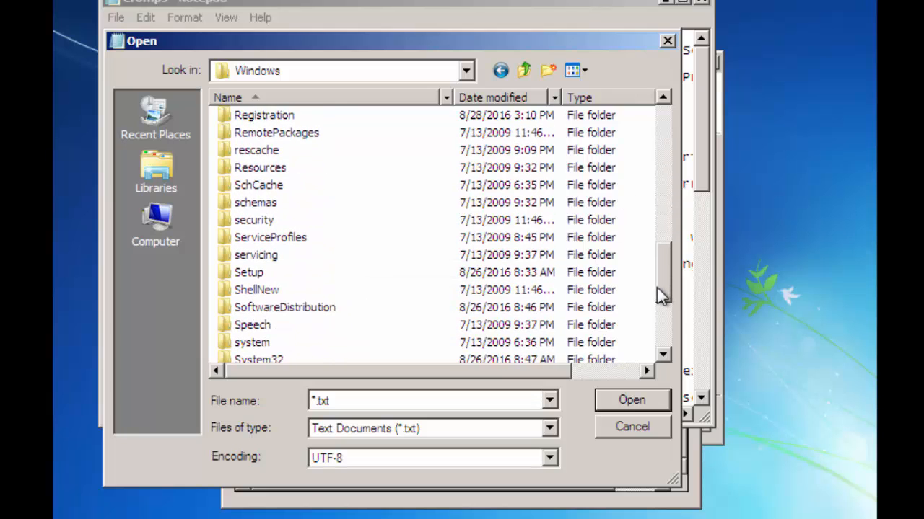
{"action": "scroll", "scroll_direction": "down", "scroll_amount": 3}
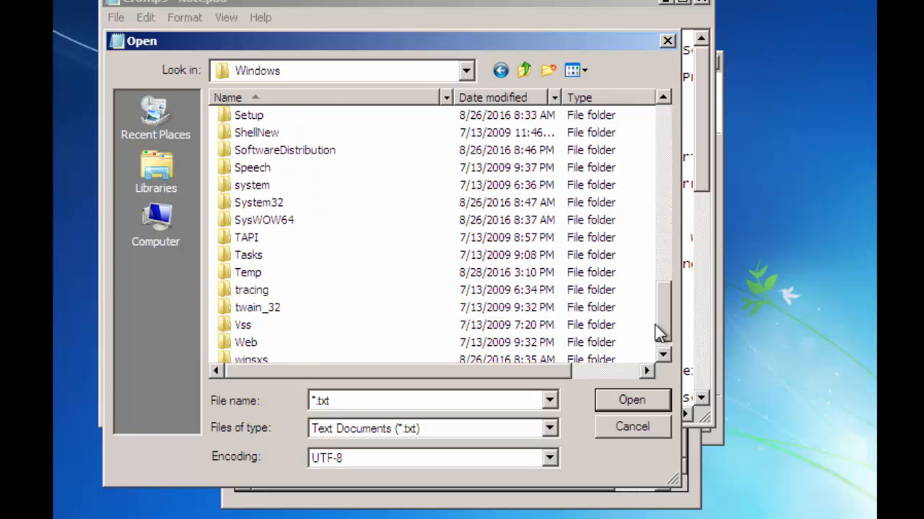
{"action": "mouse_move", "coordinate": [263, 219]}
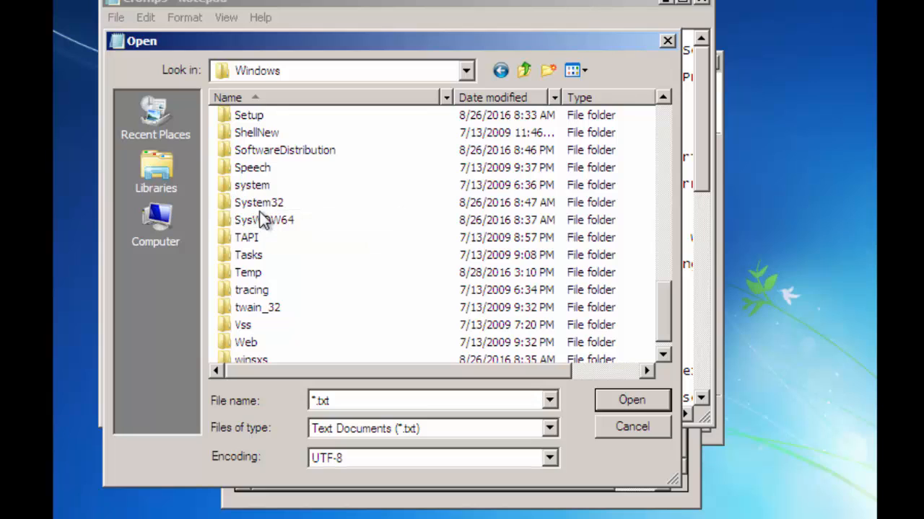
{"action": "left_click", "coordinate": [258, 202]}
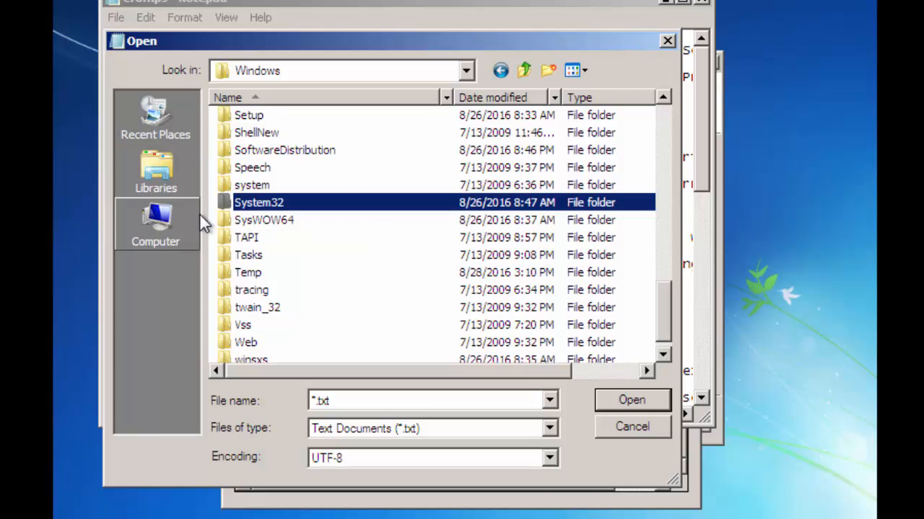
{"action": "mouse_move", "coordinate": [156, 223]}
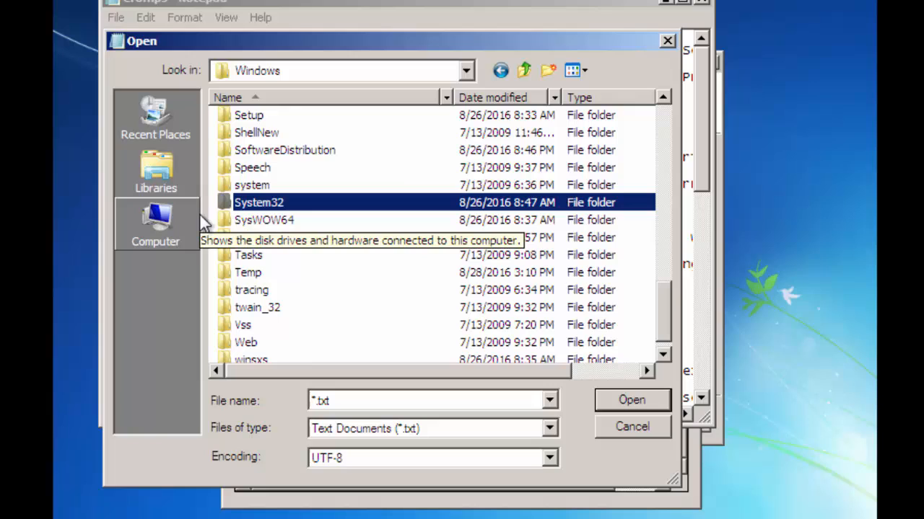
{"action": "double_click", "coordinate": [259, 202]}
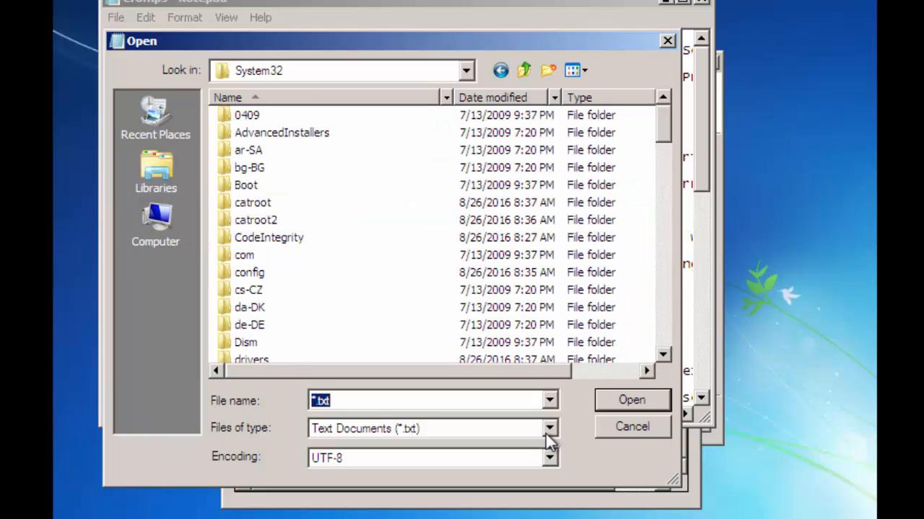
Step: Show All Files and rename the sethc program to sethc1
{"action": "left_click", "coordinate": [548, 427]}
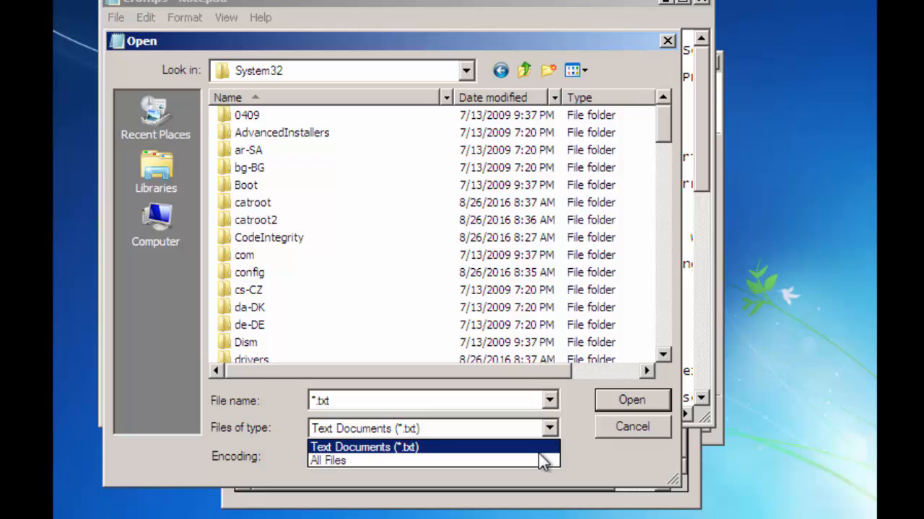
{"action": "left_click", "coordinate": [326, 460]}
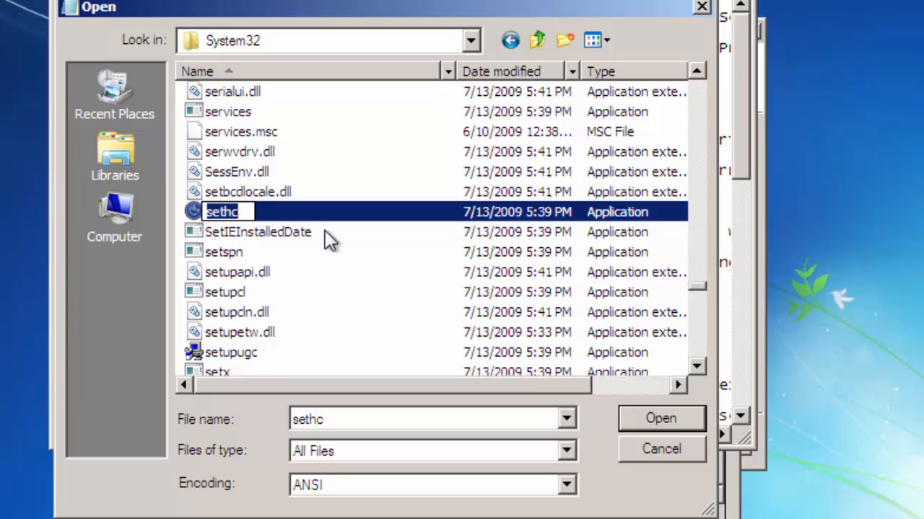
{"action": "type", "text": "1"}
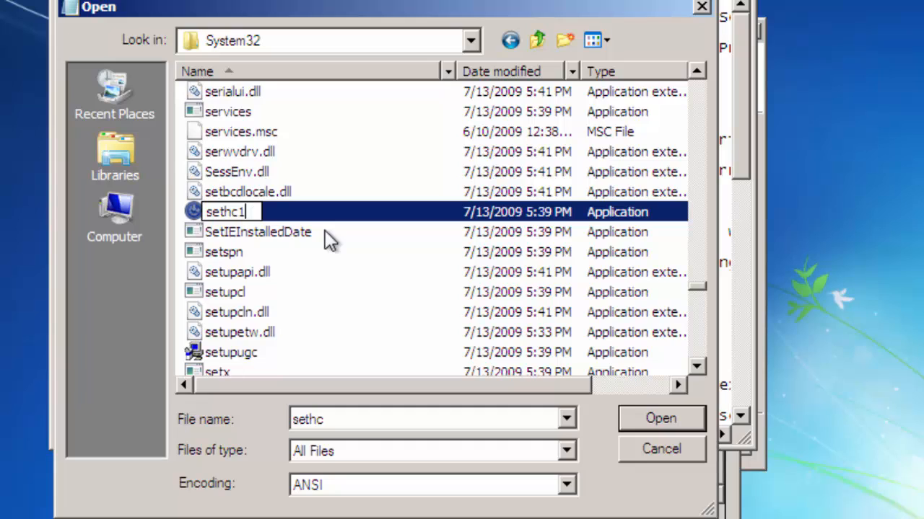
{"action": "left_click", "coordinate": [236, 312]}
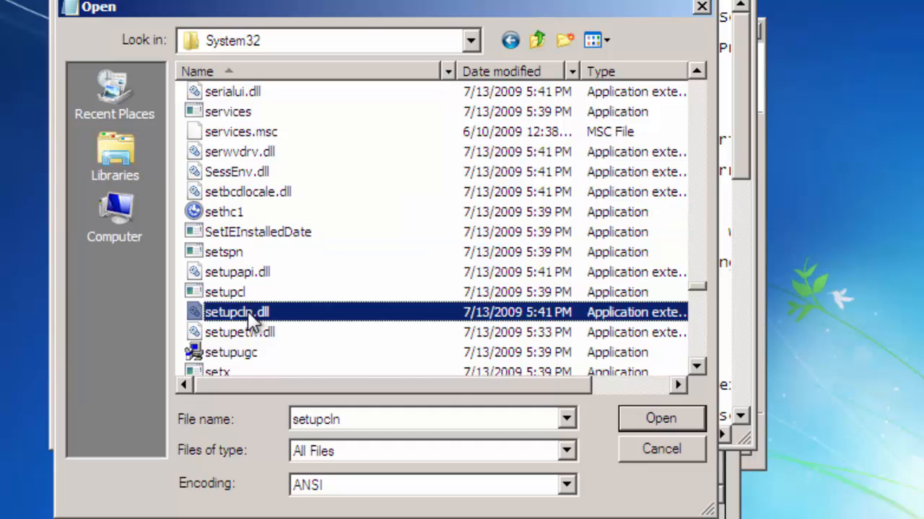
{"action": "mouse_move", "coordinate": [246, 312]}
{"action": "type", "text": "cmd"}
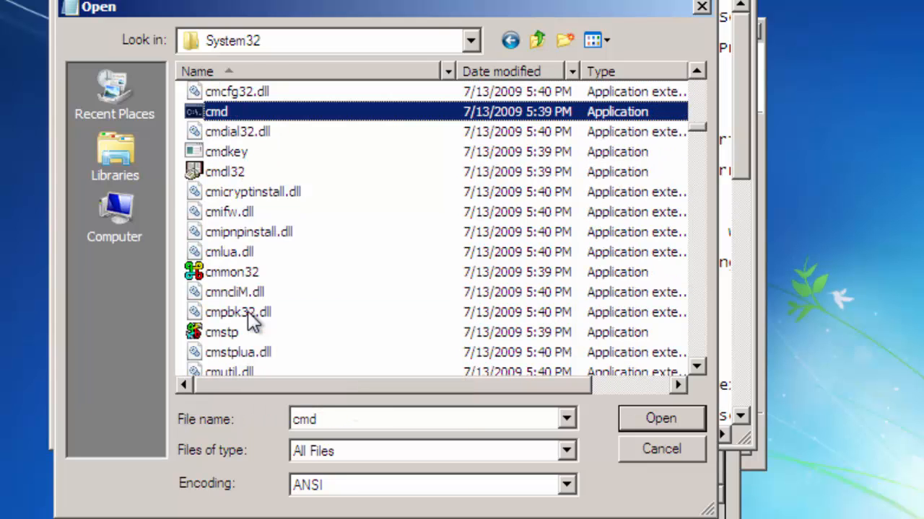
{"action": "mouse_move", "coordinate": [317, 205]}
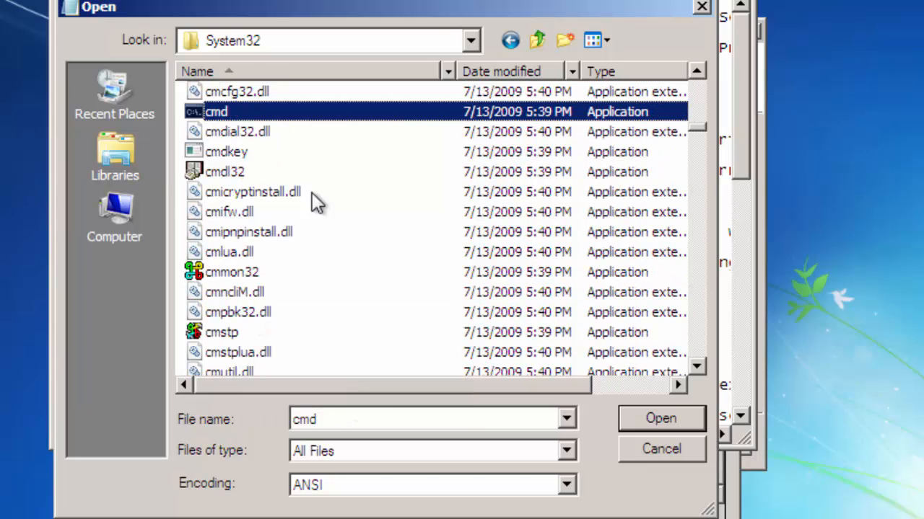
{"action": "mouse_move", "coordinate": [289, 123]}
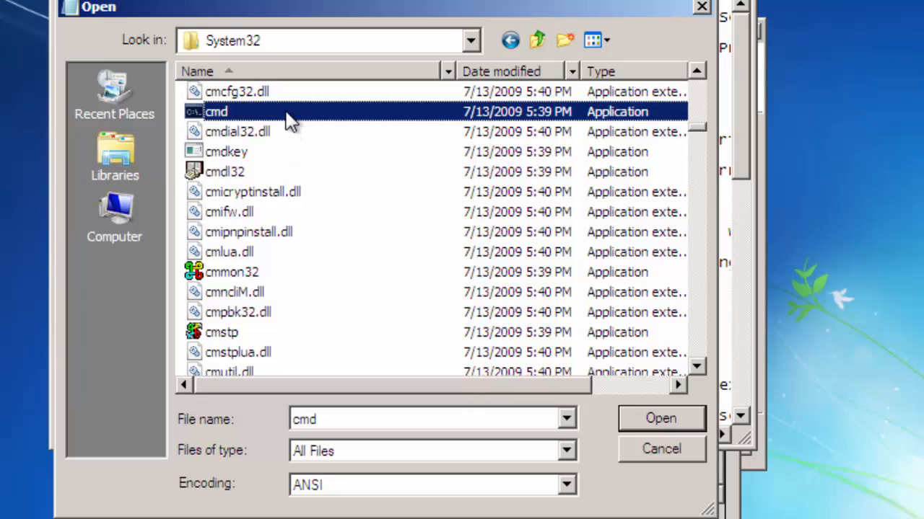
Step: Copy the cmd program and paste a duplicate 'cmd - Copy' into System32
{"action": "right_click", "coordinate": [217, 111]}
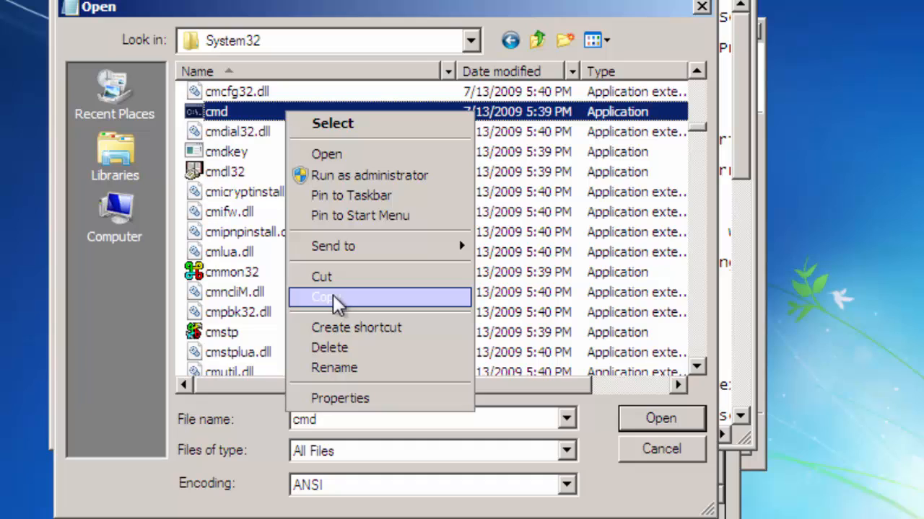
{"action": "left_click", "coordinate": [324, 298]}
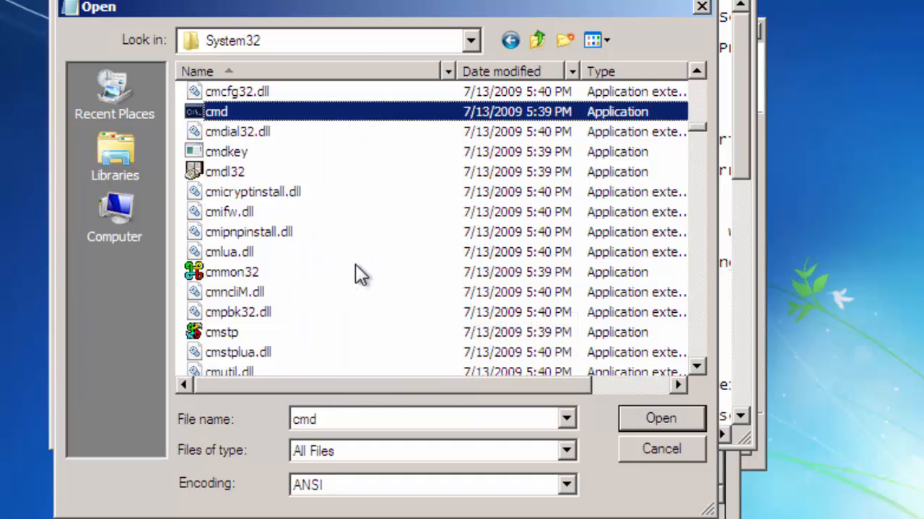
{"action": "right_click", "coordinate": [361, 260]}
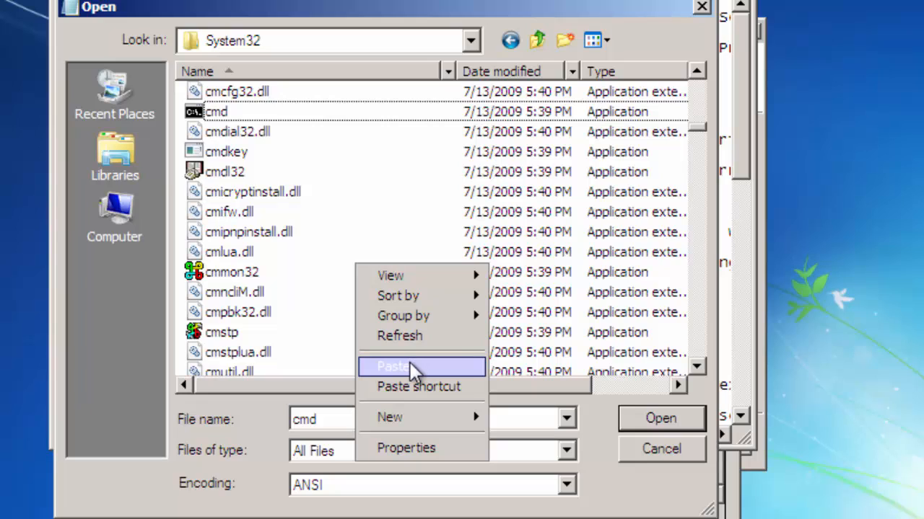
{"action": "left_click", "coordinate": [392, 366]}
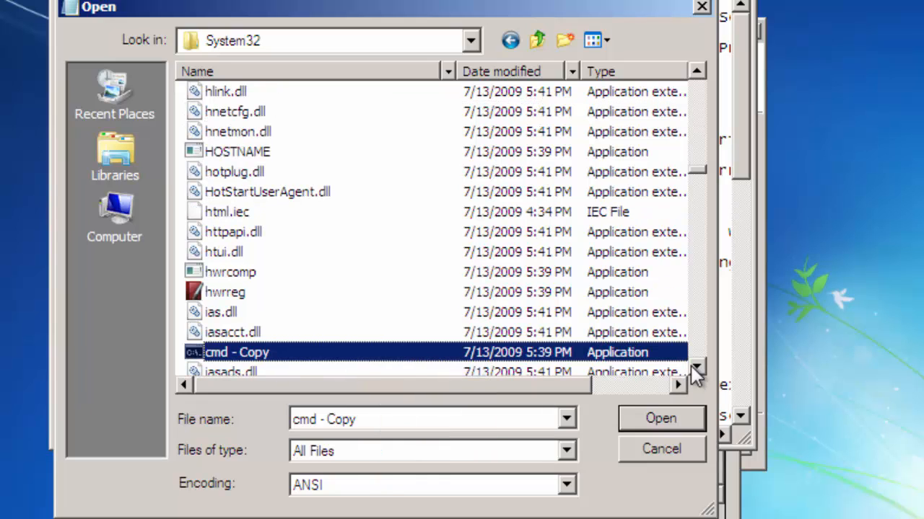
Step: Rename the 'cmd - Copy' duplicate to sethc
{"action": "left_click", "coordinate": [696, 367]}
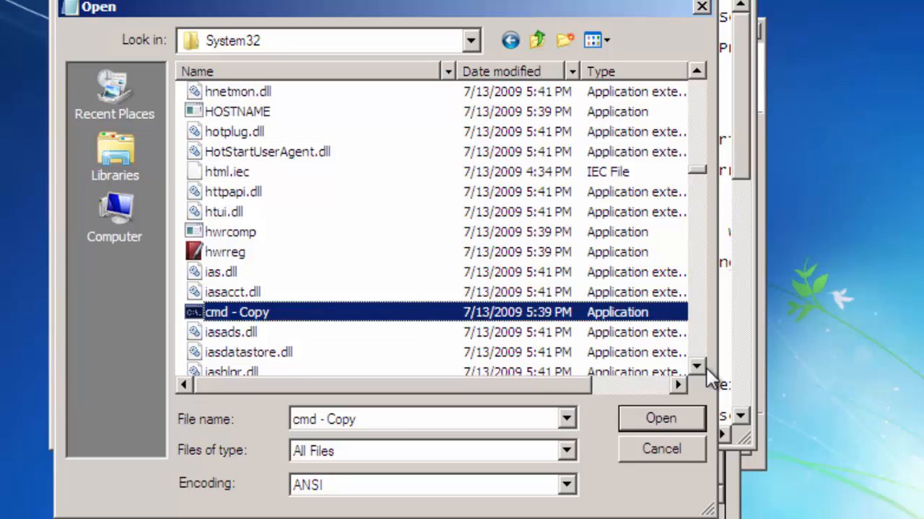
{"action": "scroll", "scroll_direction": "down", "scroll_amount": 3}
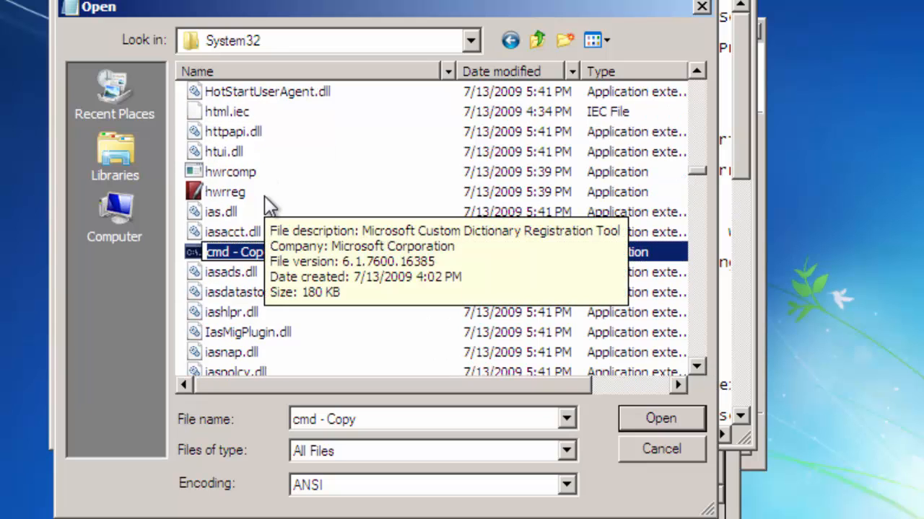
{"action": "mouse_move", "coordinate": [839, 383]}
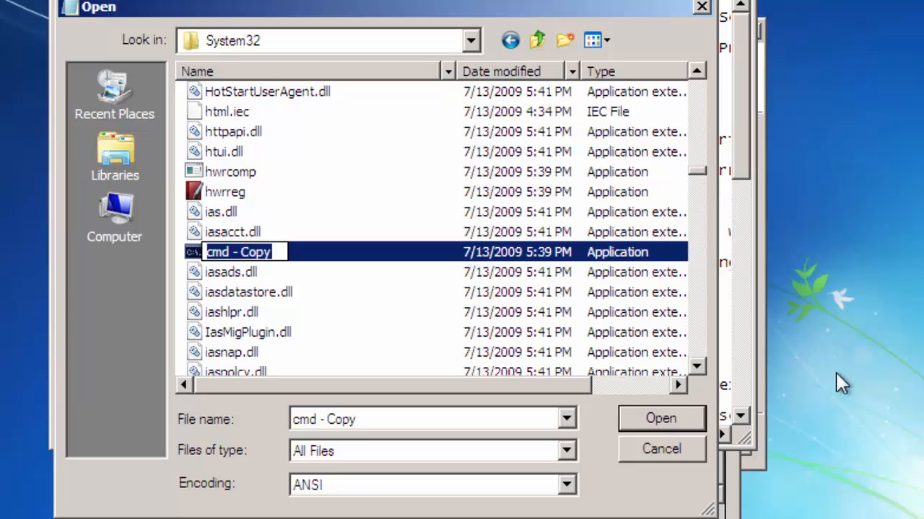
{"action": "type", "text": "sethc"}
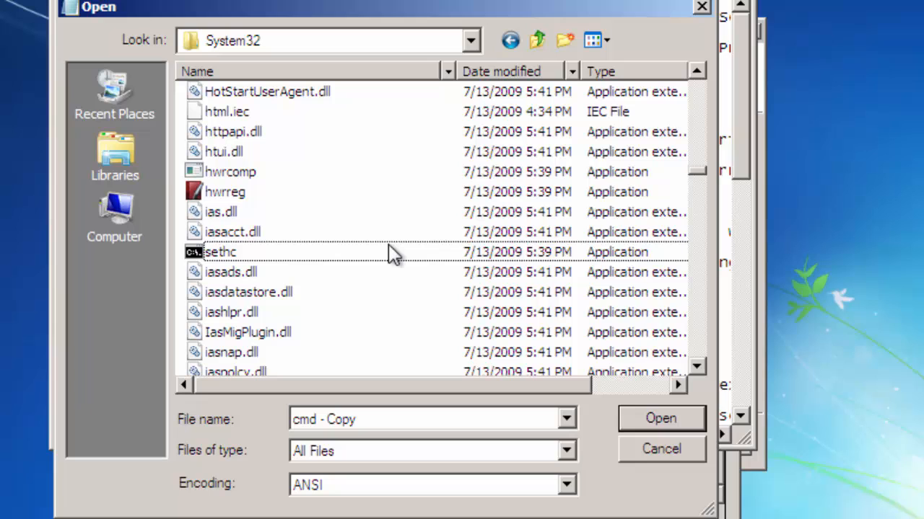
{"action": "mouse_move", "coordinate": [396, 271]}
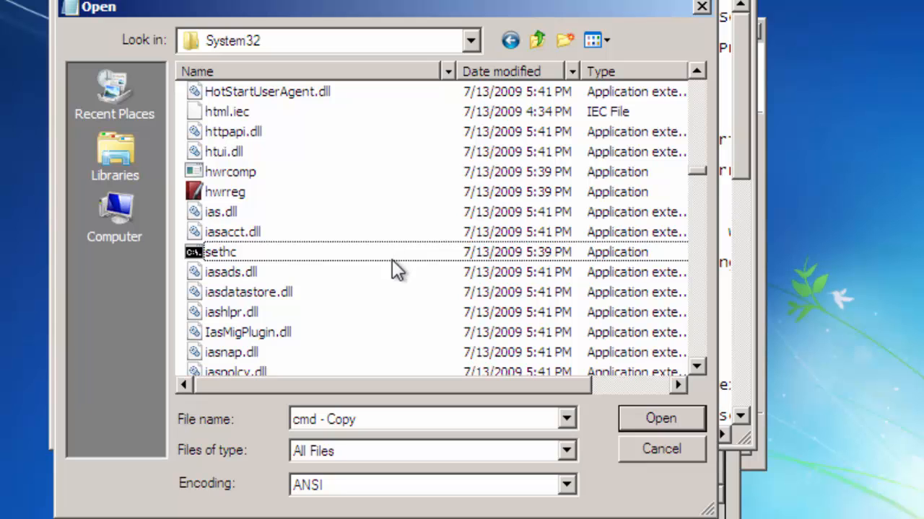
{"action": "mouse_move", "coordinate": [653, 465]}
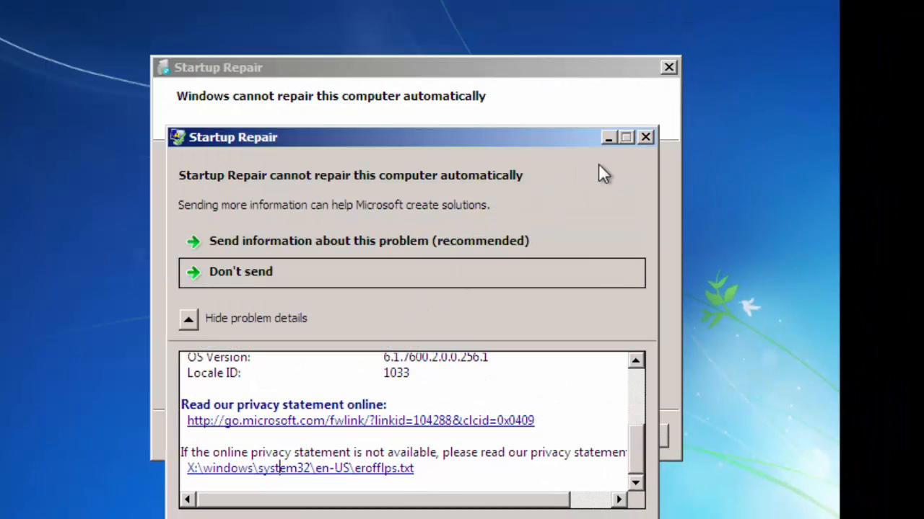
Step: Decline sending the problem report and finish Startup Repair so the VM restarts to the logon screen
{"action": "left_click", "coordinate": [239, 271]}
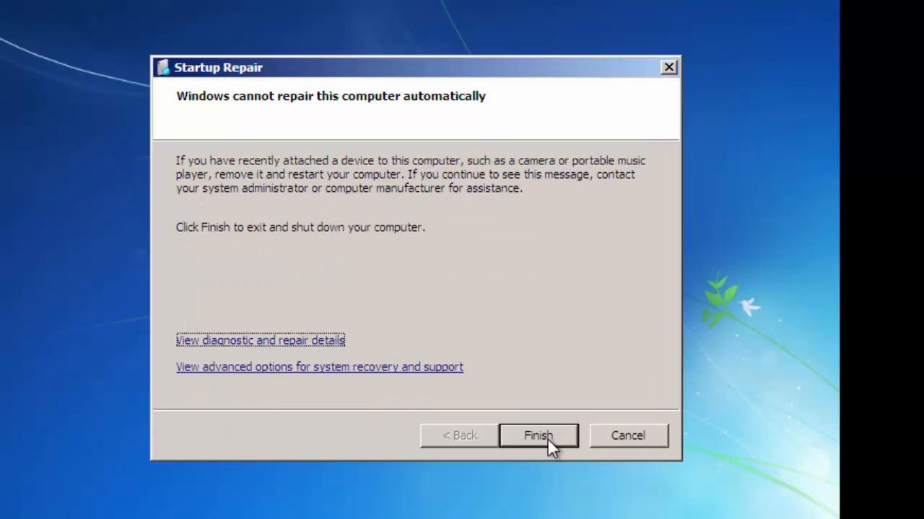
{"action": "left_click", "coordinate": [537, 435]}
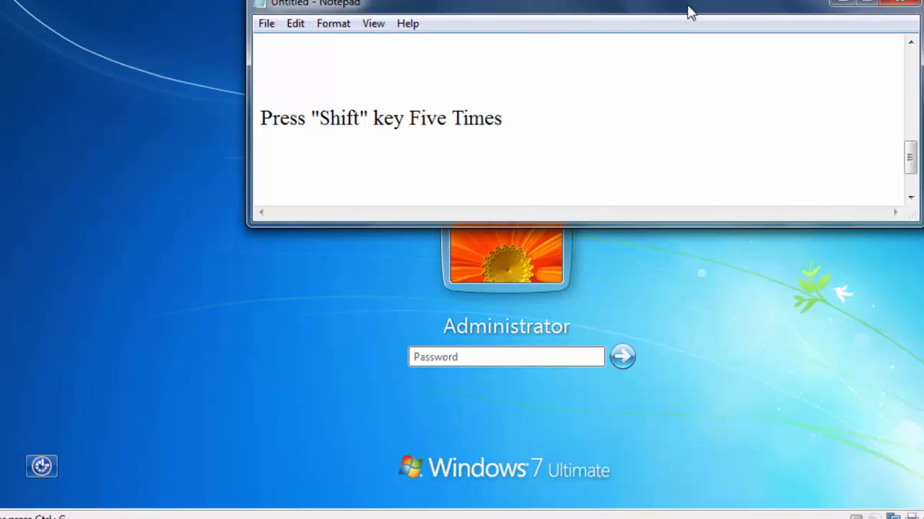
Step: Press Shift five times at the logon screen to launch the cmd standing in for Sticky Keys
{"action": "left_click", "coordinate": [505, 356]}
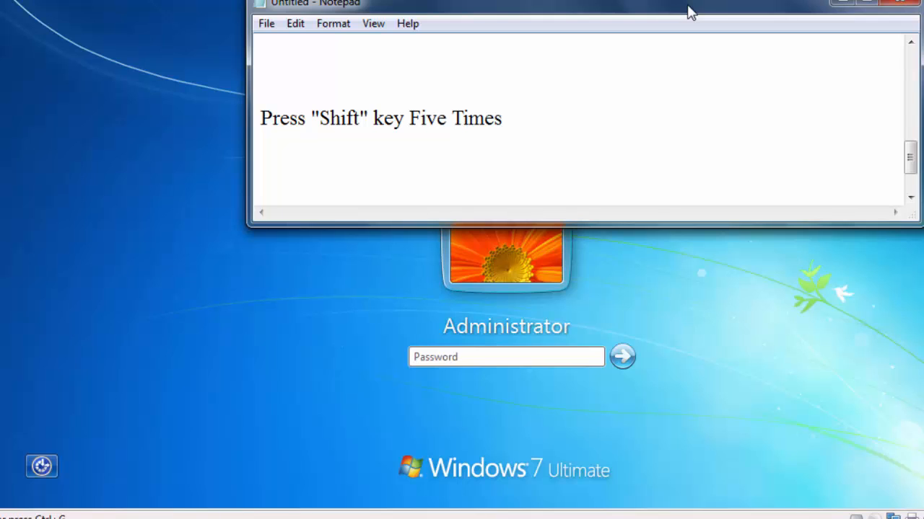
{"action": "key", "text": "shift"}
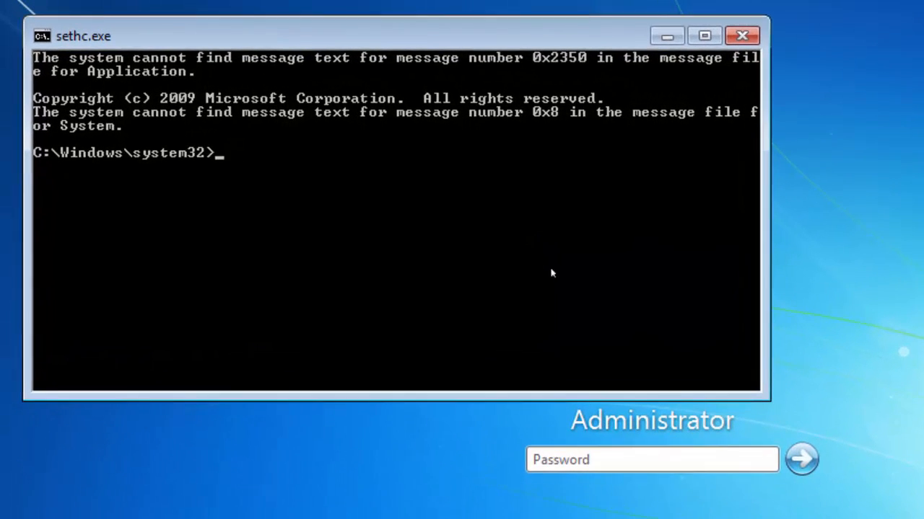
Step: Run 'net user' and 'net user administrator *' to set a new Administrator password
{"action": "type", "text": "net user"}
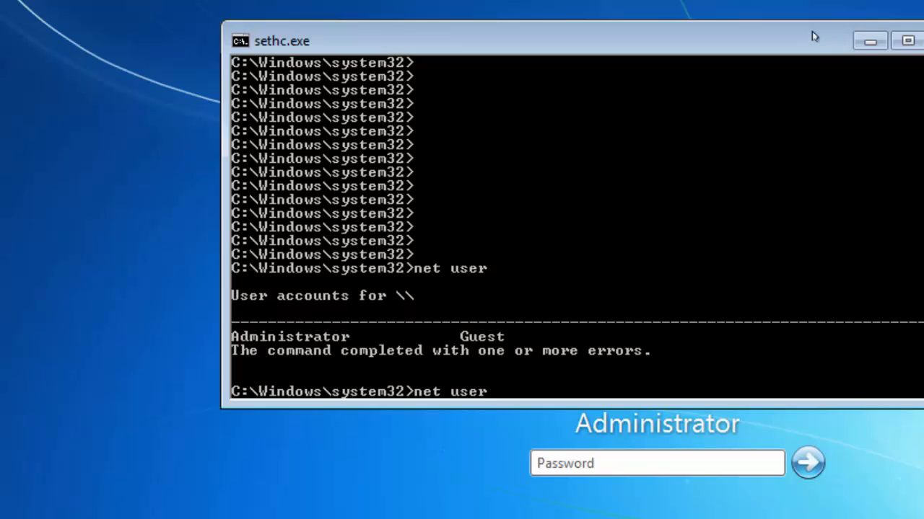
{"action": "type", "text": "admi"}
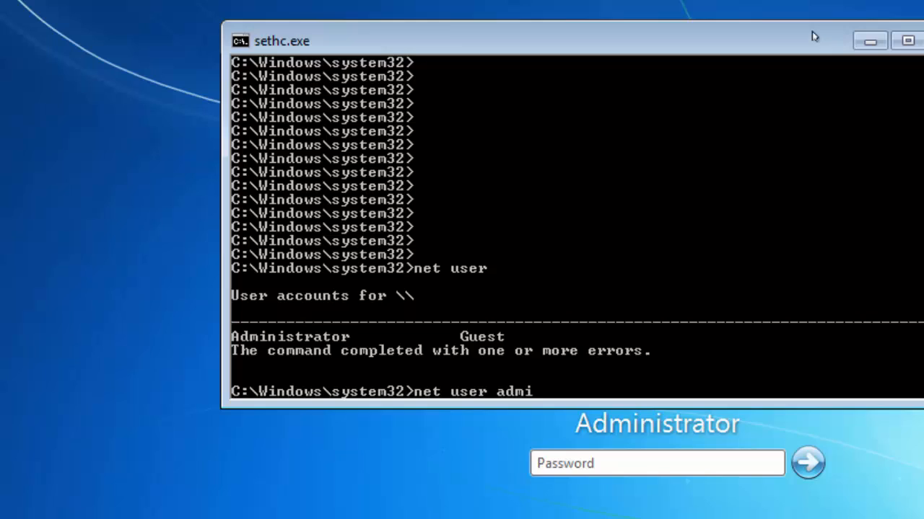
{"action": "type", "text": "nistr"}
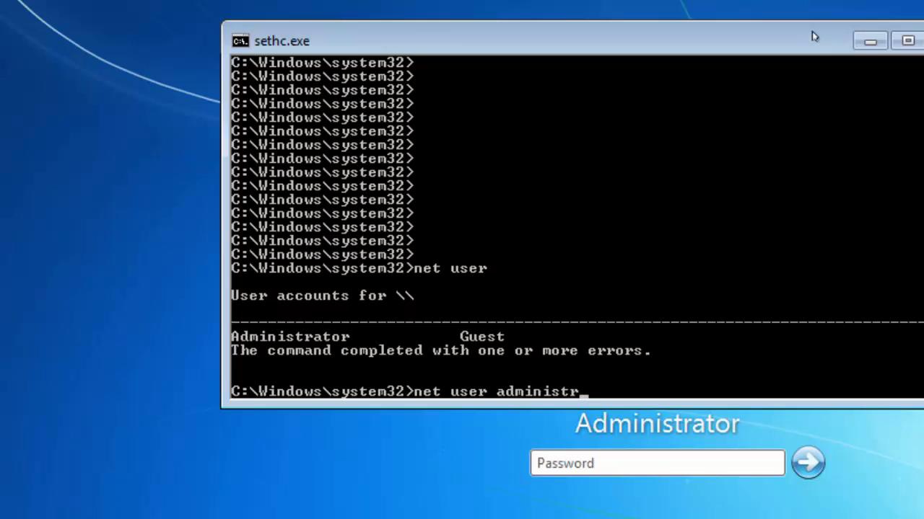
{"action": "type", "text": "ator *"}
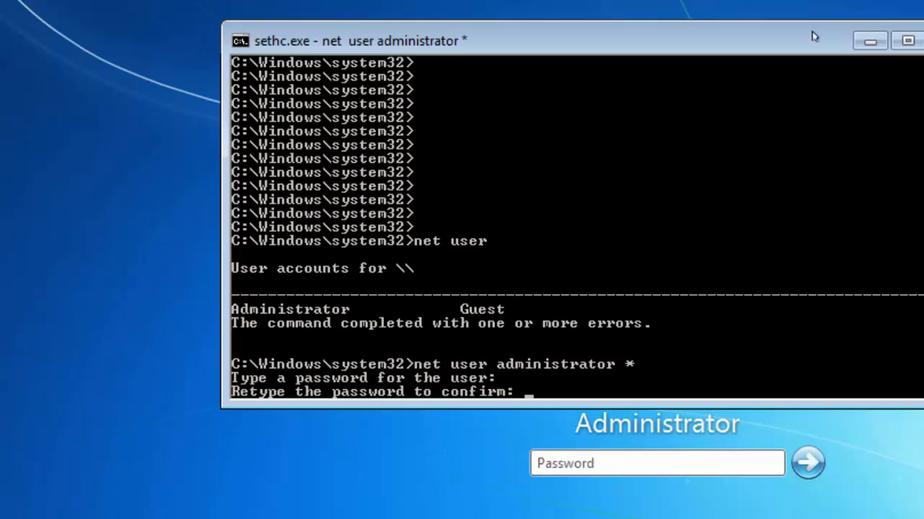
{"action": "key", "text": "enter"}
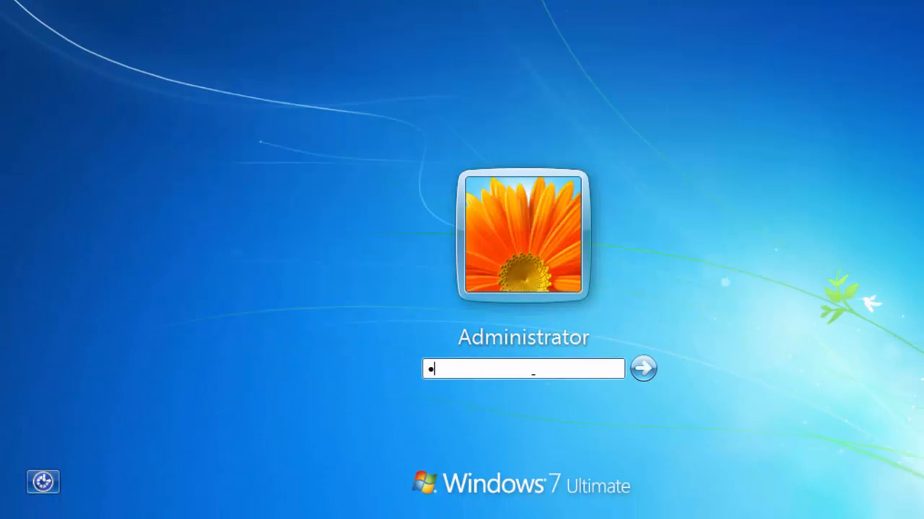
Step: Submit the new Administrator password to log on to the Welcome screen
{"action": "left_click", "coordinate": [640, 369]}
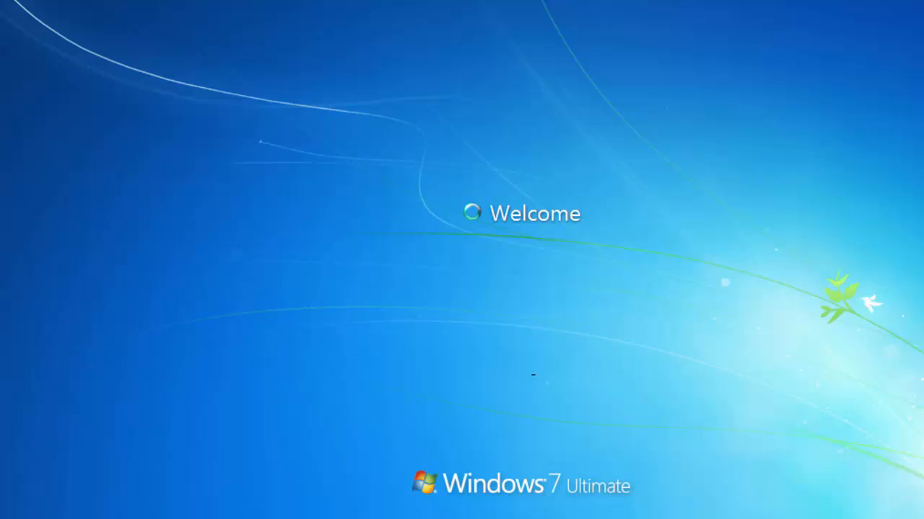